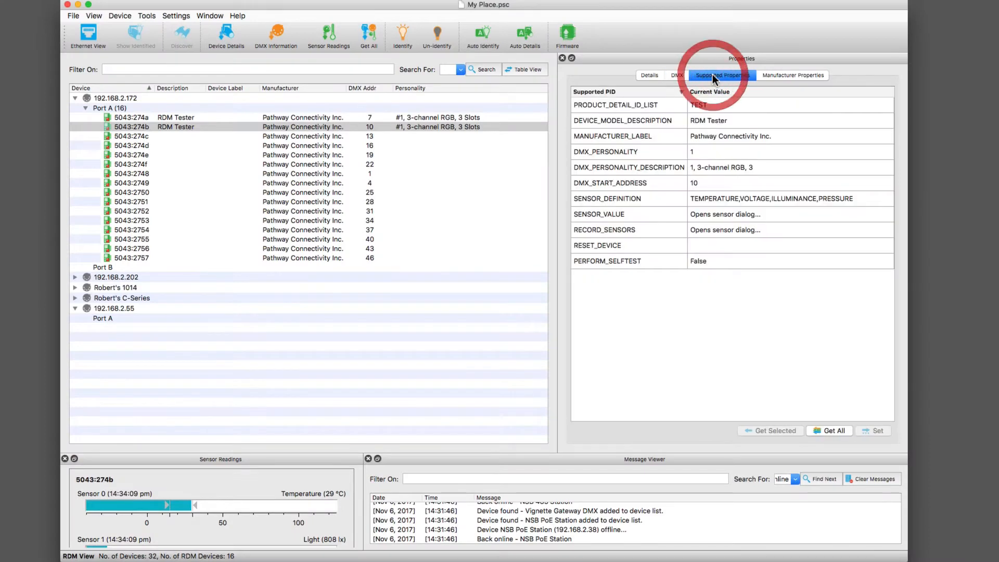
Step: Show the Supported Properties list for RDM device 5043:274b with current values
click(649, 75)
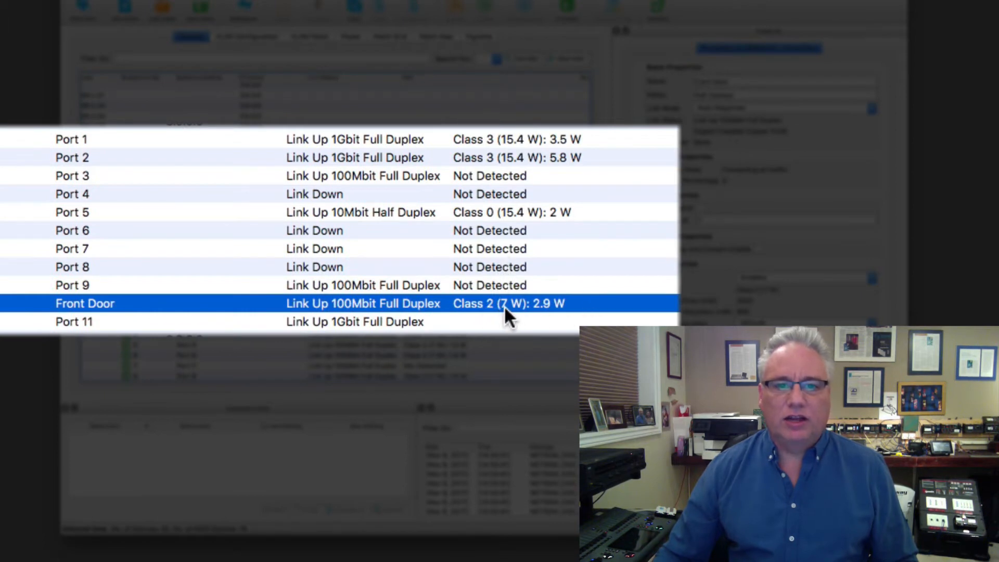
mouse_move(518, 317)
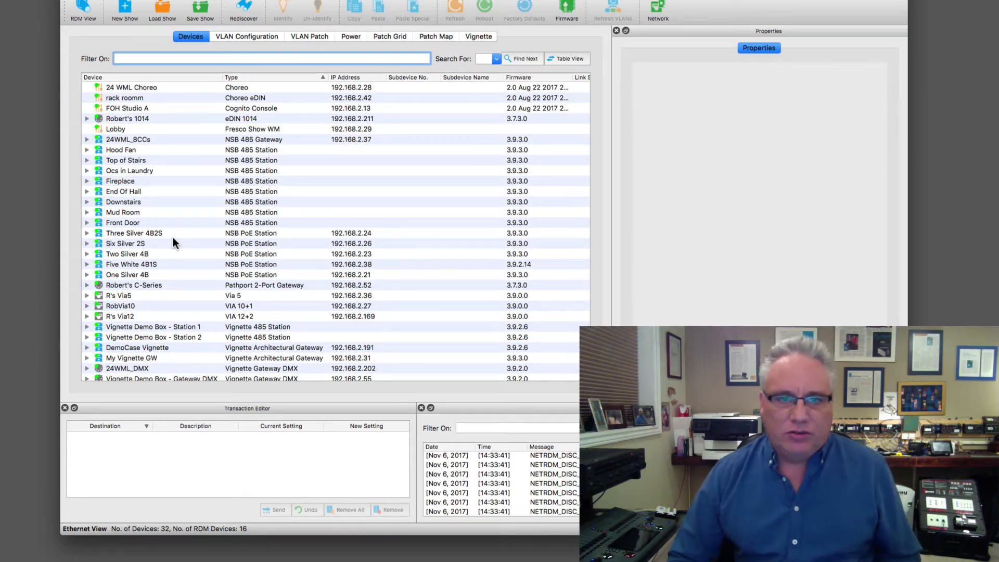
Step: Collapse the device trees to the top-level list of consoles, gateways and stations
click(348, 37)
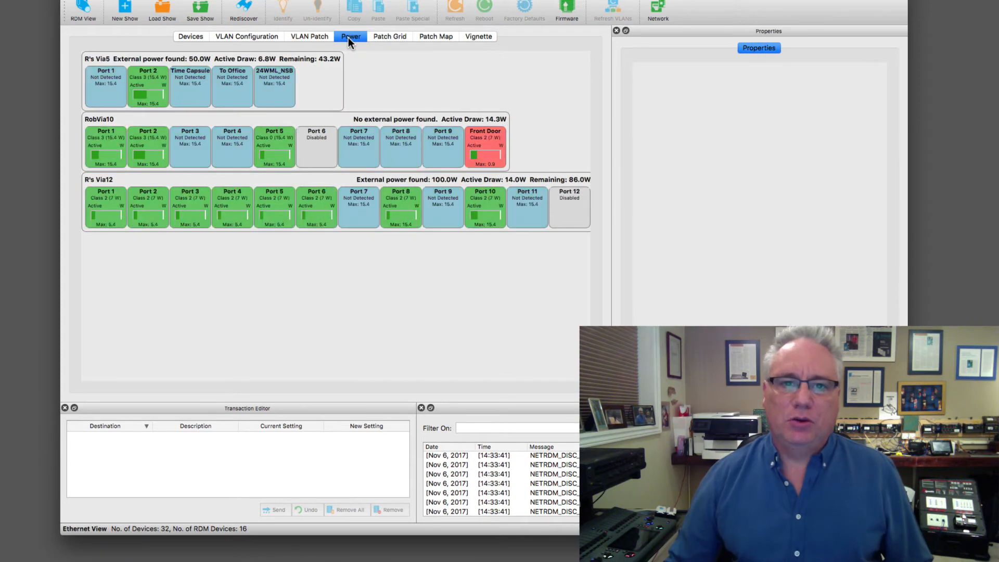
Step: Switch to the Power view mapping each switch's PoE ports, budget and draw
click(358, 146)
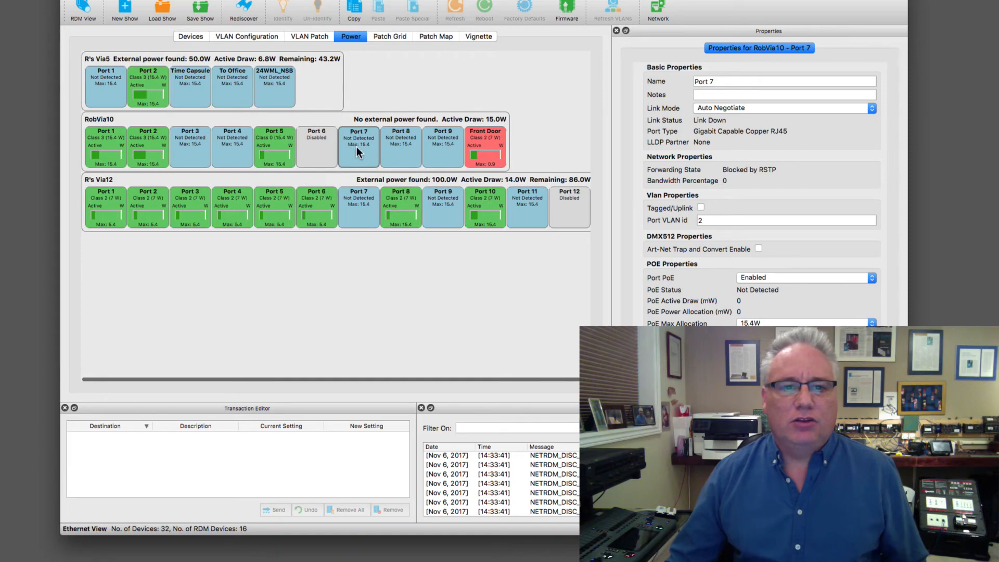
mouse_move(358, 152)
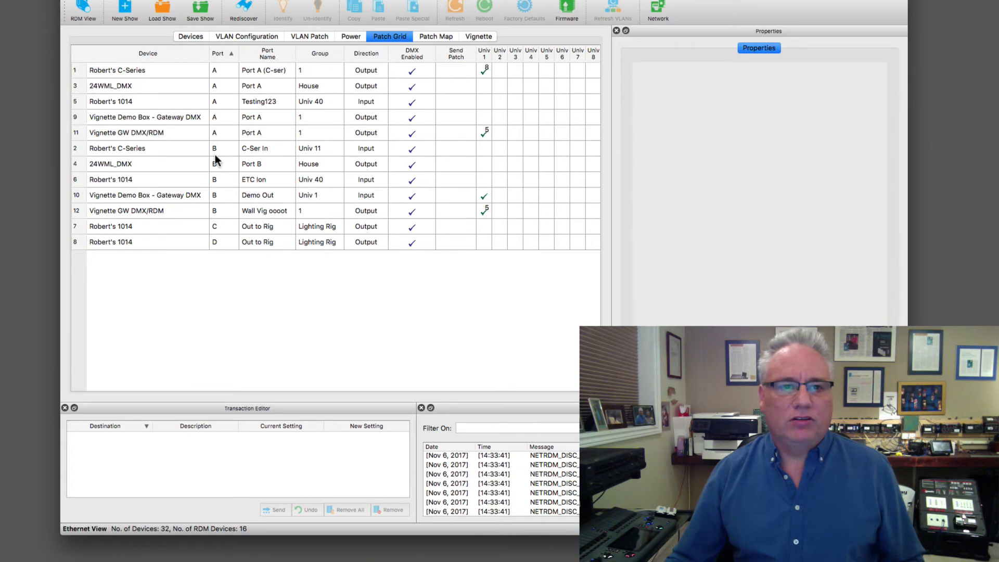
Step: Sort the Patch Grid by group, then by direction, and move on to the Patch Map
click(316, 53)
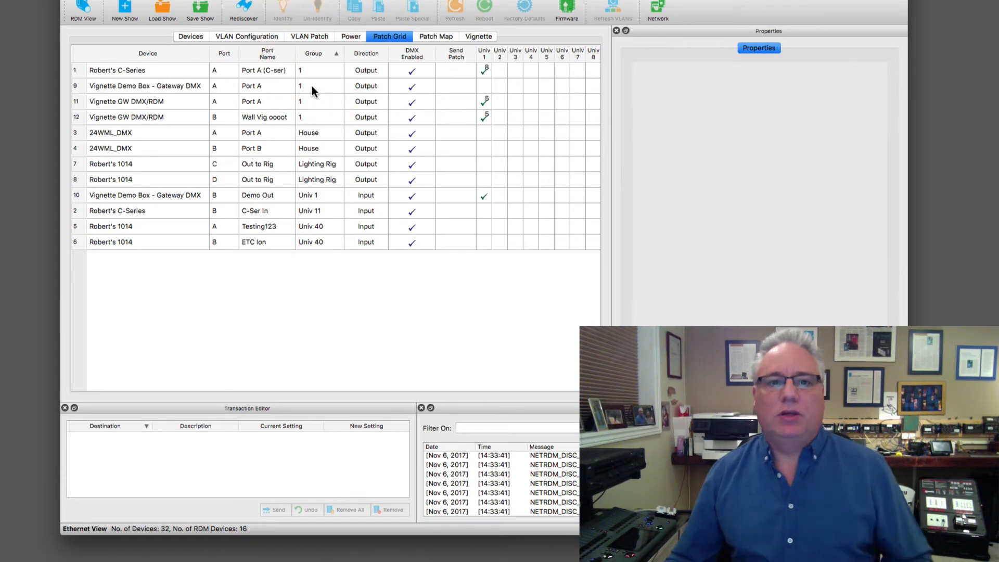
click(360, 53)
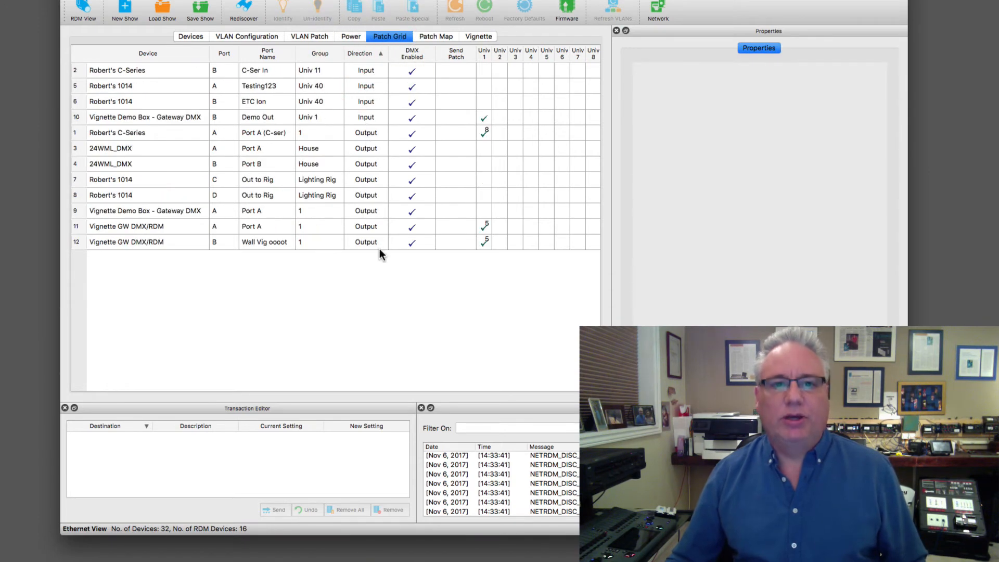
click(435, 36)
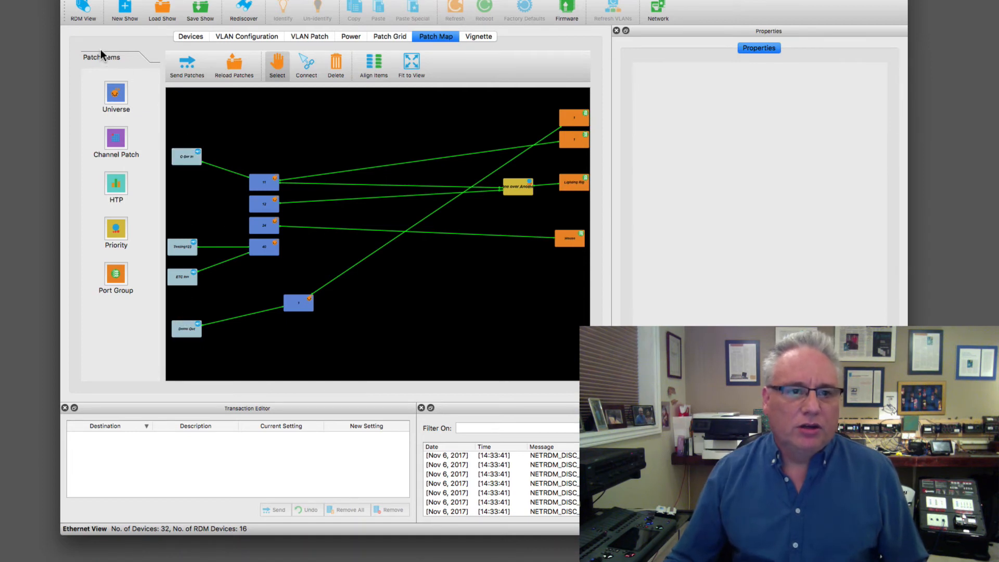
mouse_move(258, 175)
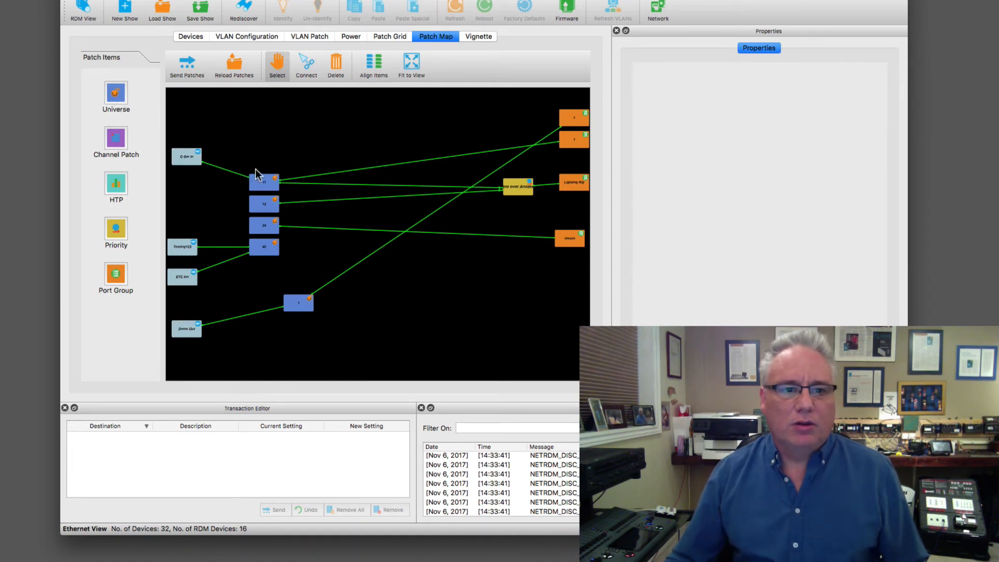